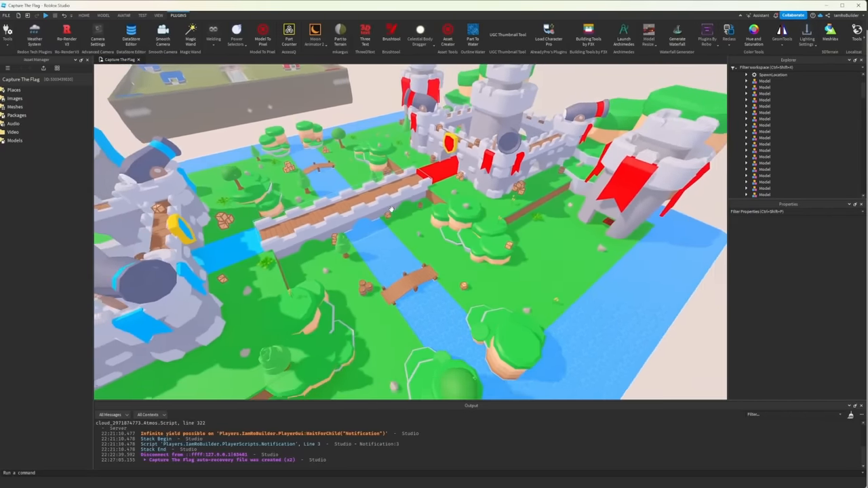
{"action": "left_click_drag", "start_coordinate": [390, 209], "coordinate": [458, 241]}
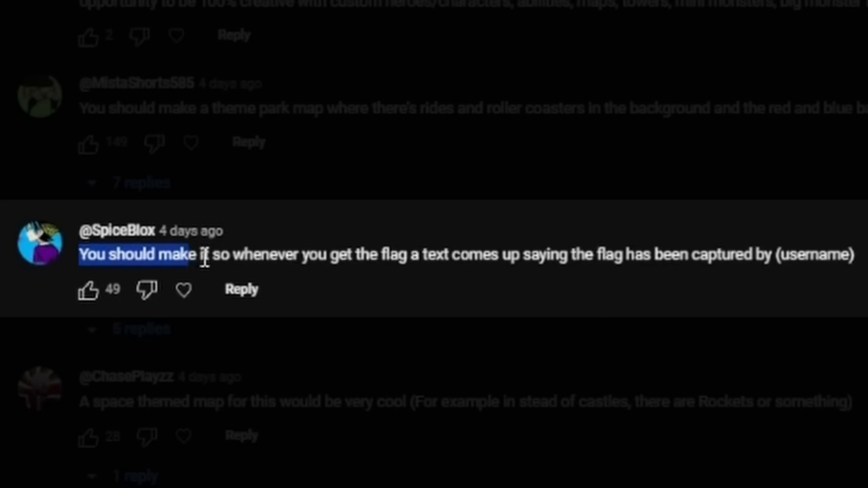
{"action": "left_click_drag", "start_coordinate": [204, 256], "coordinate": [444, 256]}
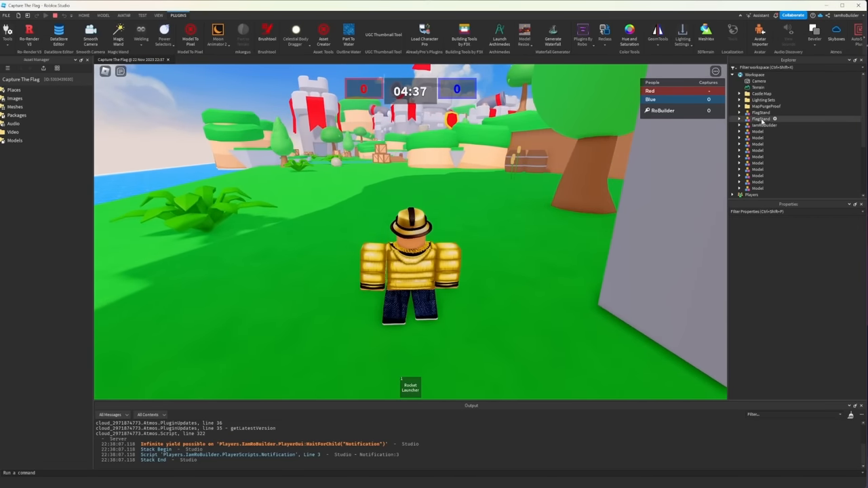
- Start a playtest and select the FlagStand in the Explorer while the game runs
{"action": "left_click", "coordinate": [782, 121]}
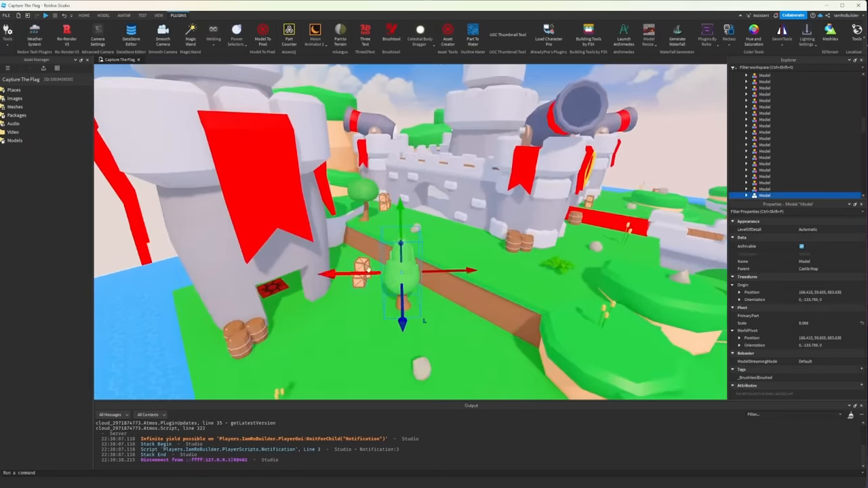
- Shift the small green bush beside the castle wall using the Move tool
{"action": "left_click", "coordinate": [84, 15]}
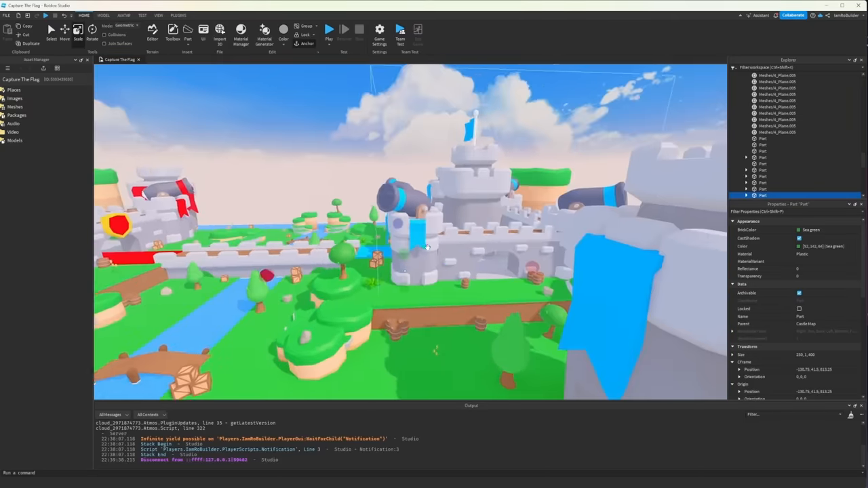
- Build the long green tunnel floor and grey walls from scaled Parts
{"action": "left_click", "coordinate": [159, 15]}
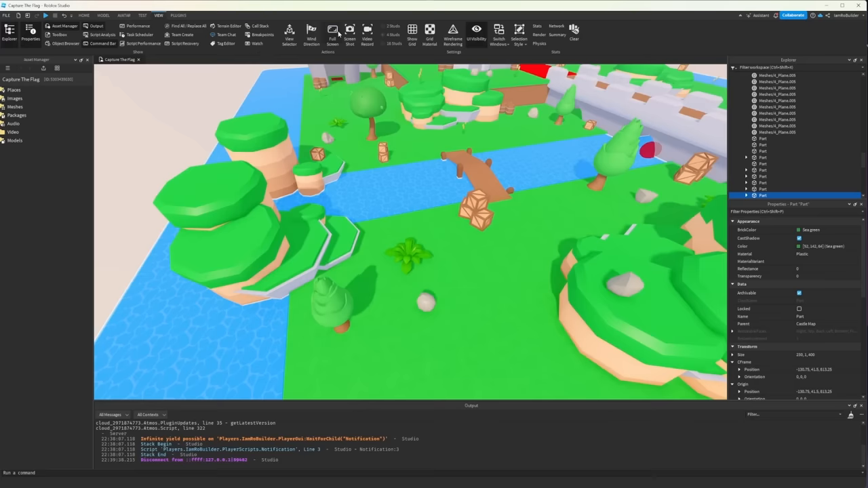
{"action": "left_click", "coordinate": [124, 15]}
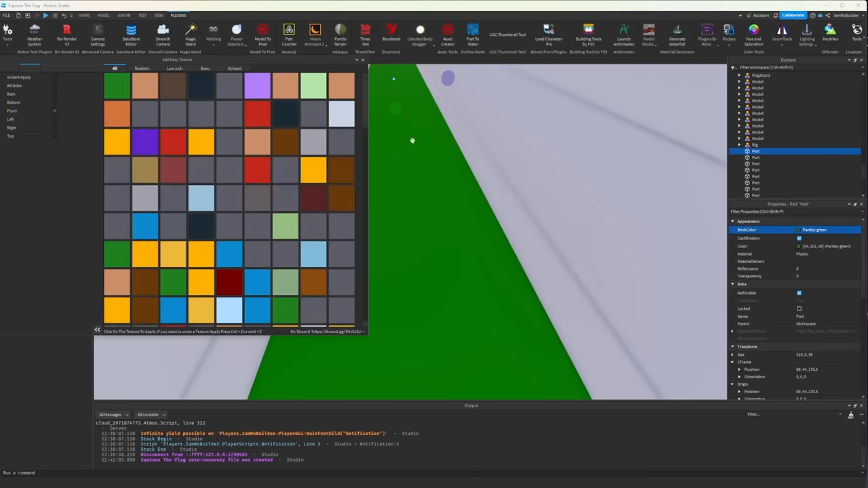
- Apply the Low poly Stylized grass texture to the green floor, lowering its transparency
{"action": "left_click", "coordinate": [175, 68]}
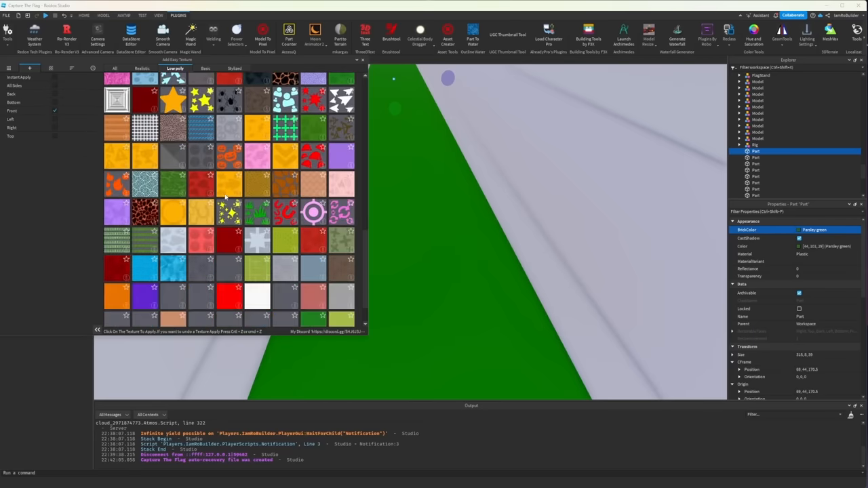
{"action": "scroll", "scroll_direction": "down", "scroll_amount": 3}
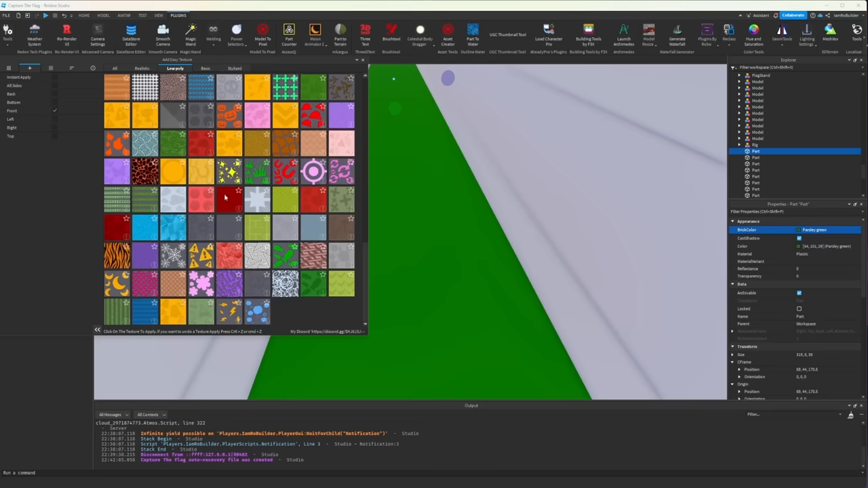
{"action": "left_click", "coordinate": [234, 68]}
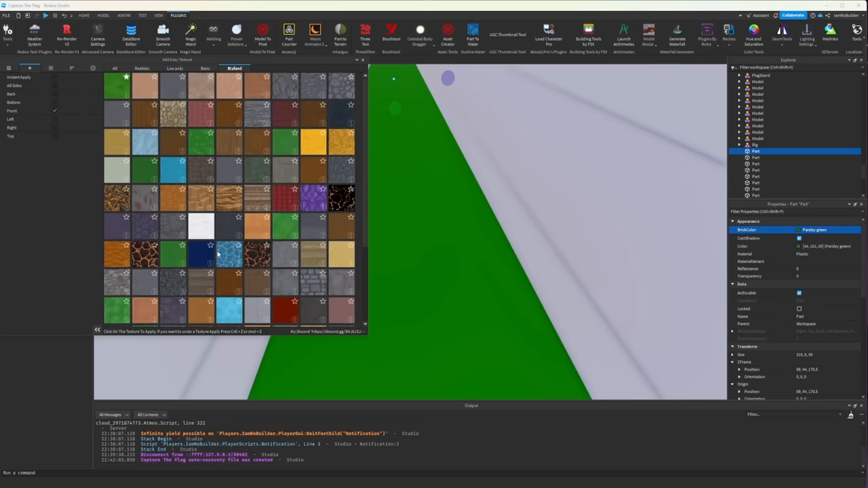
{"action": "mouse_move", "coordinate": [206, 207]}
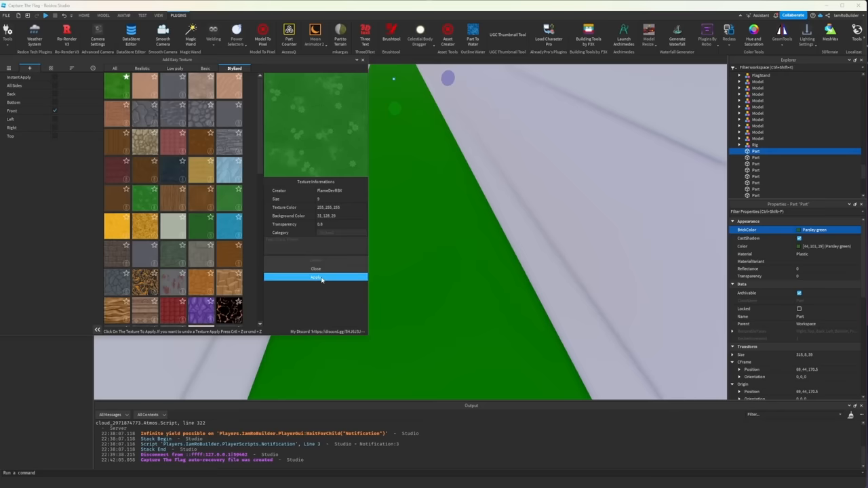
{"action": "left_click", "coordinate": [316, 277]}
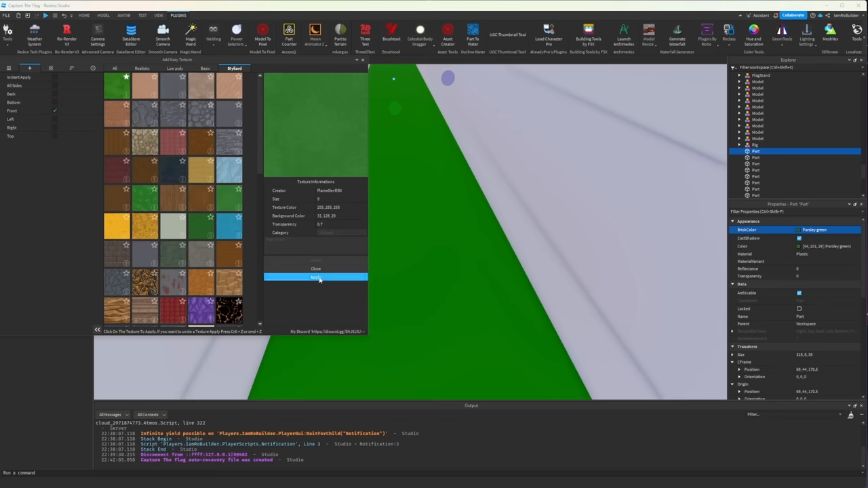
{"action": "left_click", "coordinate": [315, 278]}
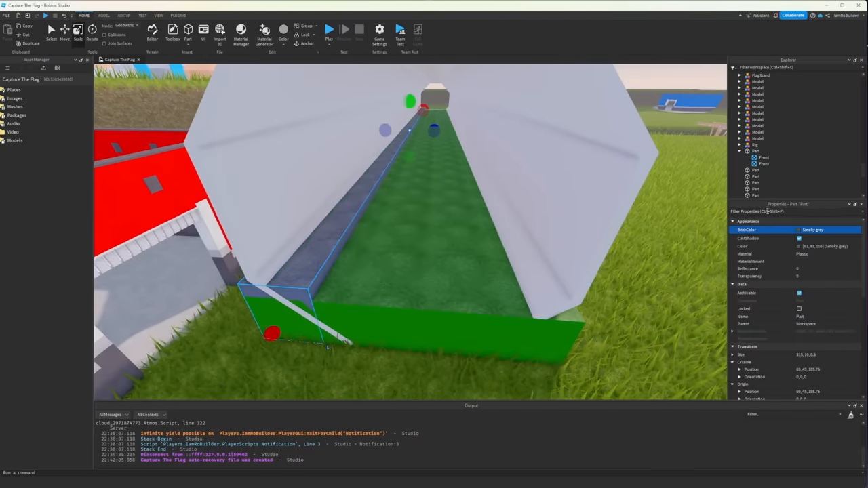
- Set the seven octagonal wall Parts' Color to a light grey
{"action": "left_click", "coordinate": [765, 165]}
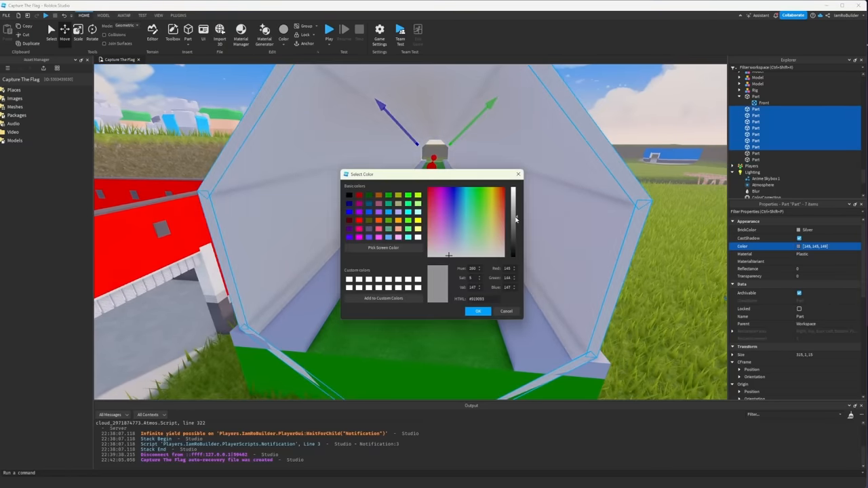
{"action": "left_click", "coordinate": [477, 310]}
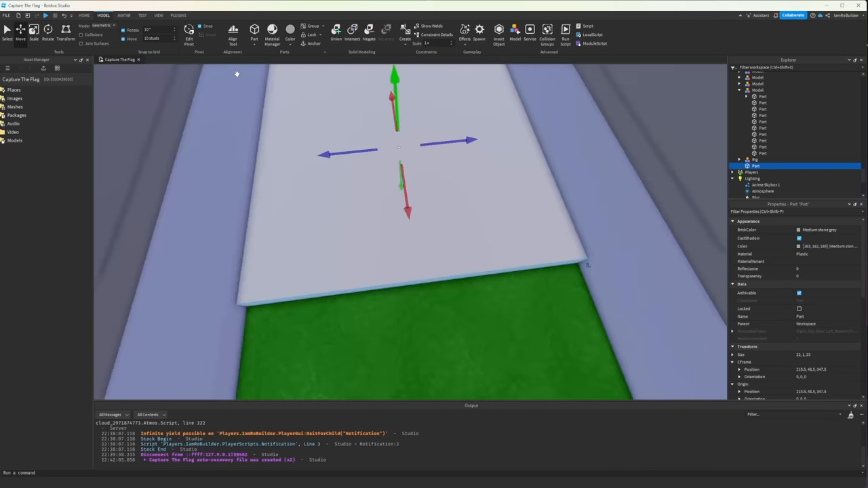
- Apply a dark grid texture to the slab's top with Transparency 0.4
{"action": "left_click", "coordinate": [177, 14]}
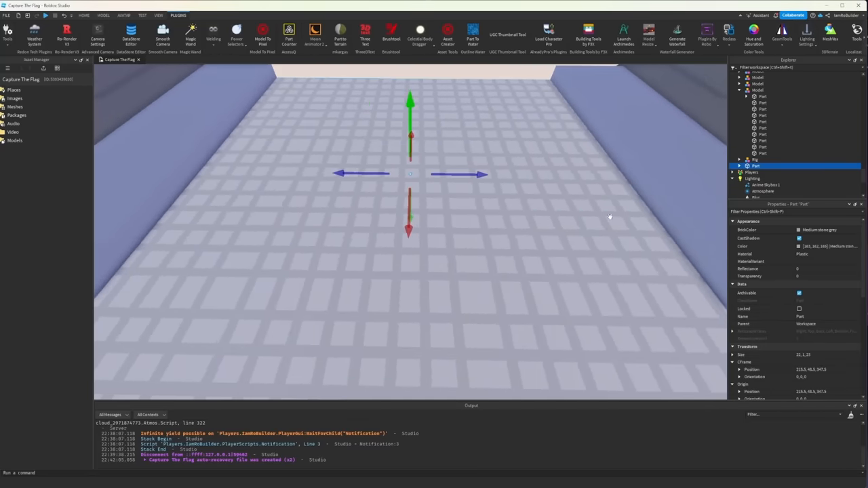
{"action": "left_click", "coordinate": [801, 230]}
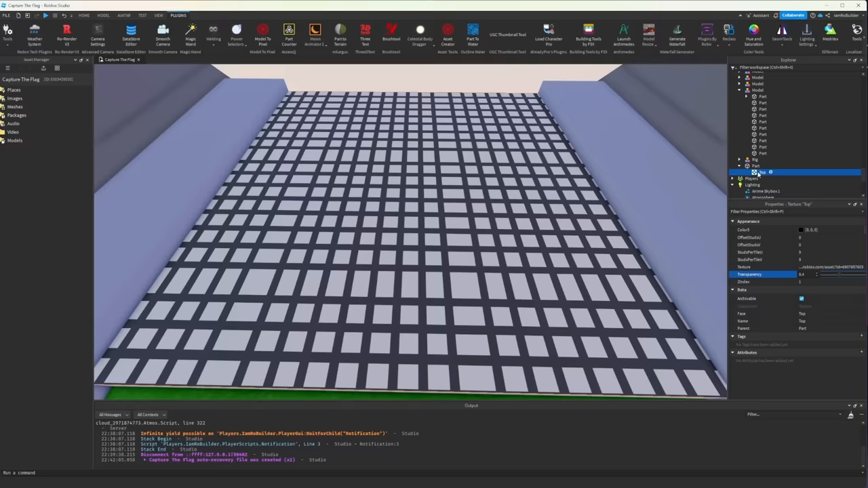
{"action": "left_click", "coordinate": [755, 165]}
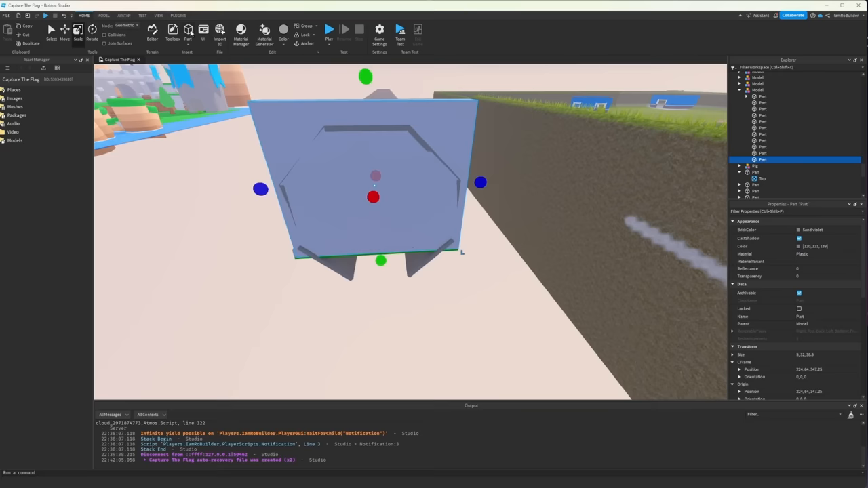
- Place duplicated grate slabs along the tunnel floor and resize the end block
{"action": "left_click", "coordinate": [103, 15]}
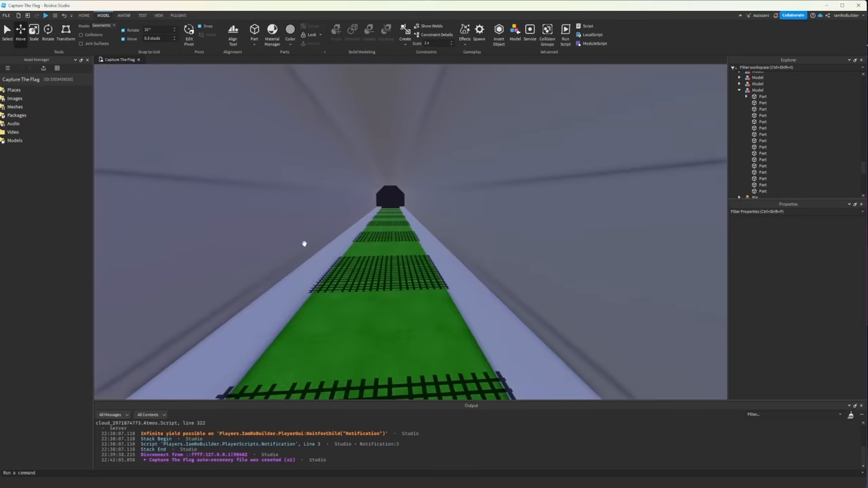
- Adjust the octagonal tunnel mouth pieces and slide the support parts along the tunnel wall
{"action": "left_click", "coordinate": [390, 126]}
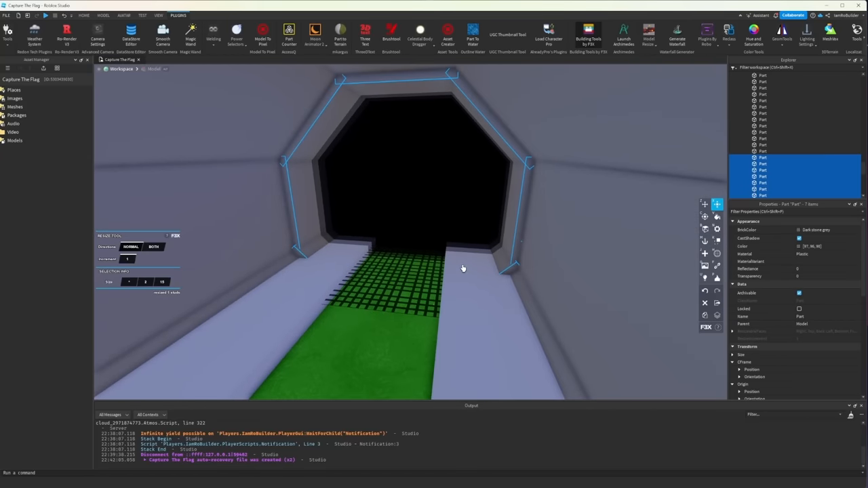
{"action": "left_click", "coordinate": [808, 246]}
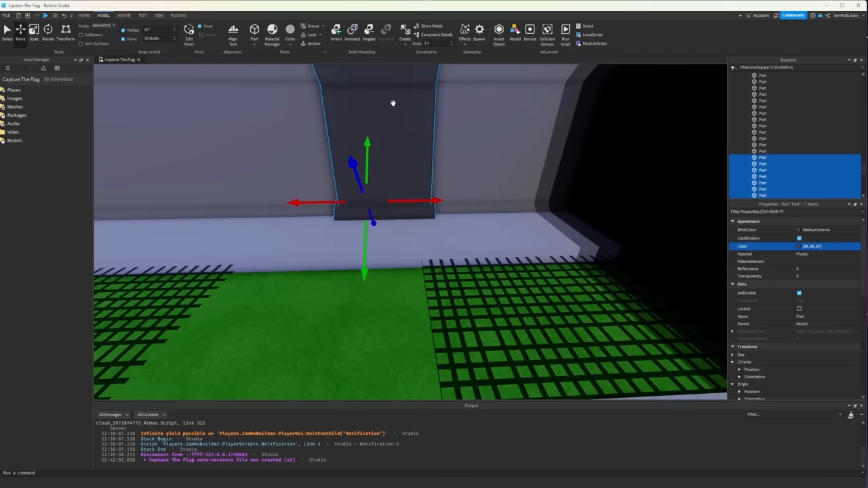
{"action": "left_click_drag", "start_coordinate": [393, 103], "coordinate": [365, 250]}
{"action": "type", "text": ".5"}
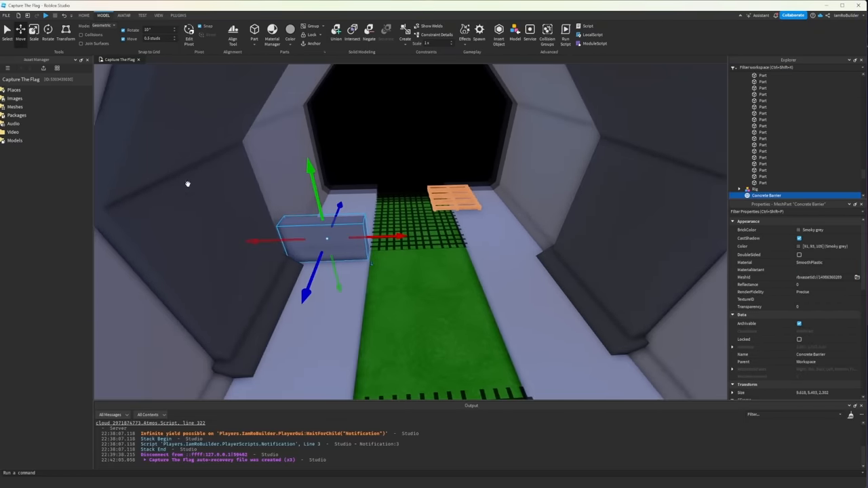
- Place a Concrete Barrier and Pallet in the tunnel and colour the pallet orange-brown
{"action": "left_click", "coordinate": [33, 31]}
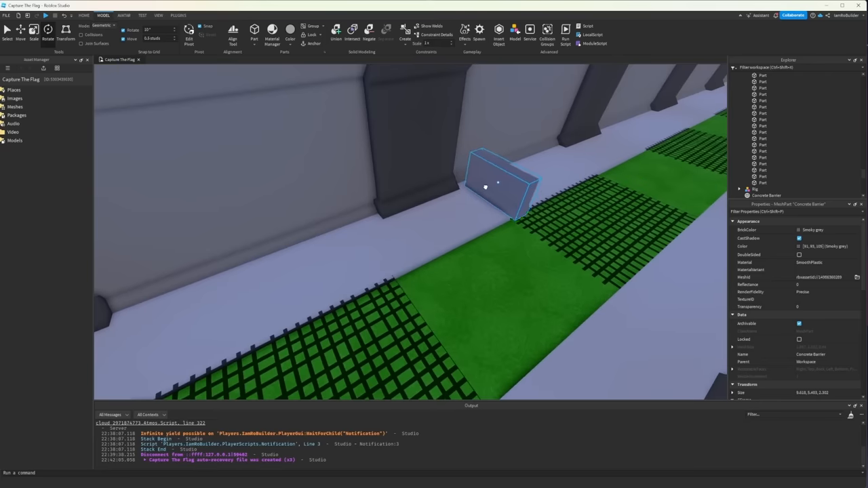
{"action": "left_click", "coordinate": [48, 31]}
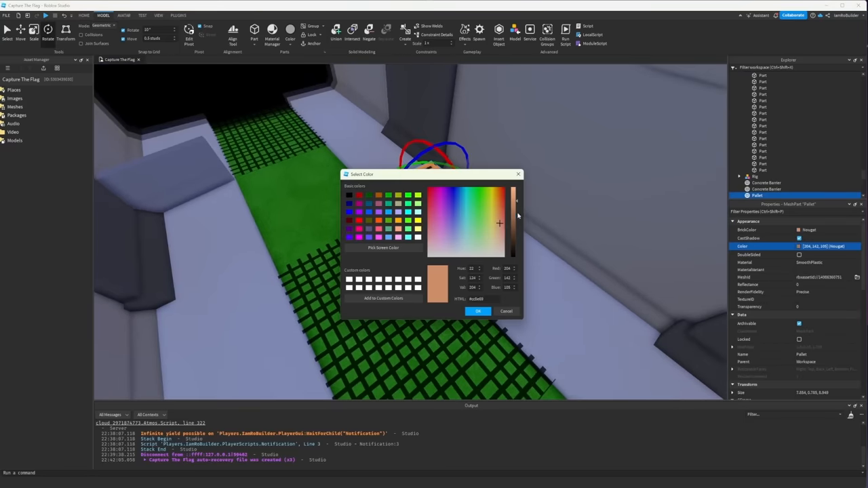
{"action": "left_click", "coordinate": [478, 311]}
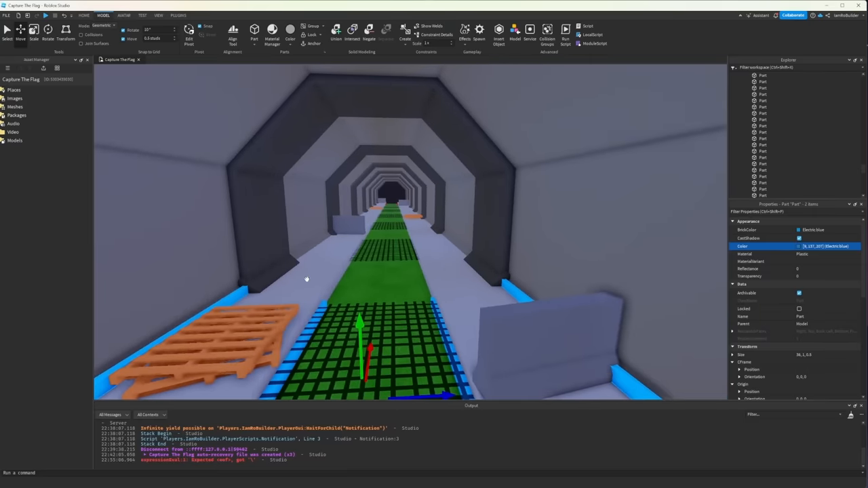
- Select the blue trim strips and the invisible part covering the floor grate
{"action": "left_click", "coordinate": [178, 15]}
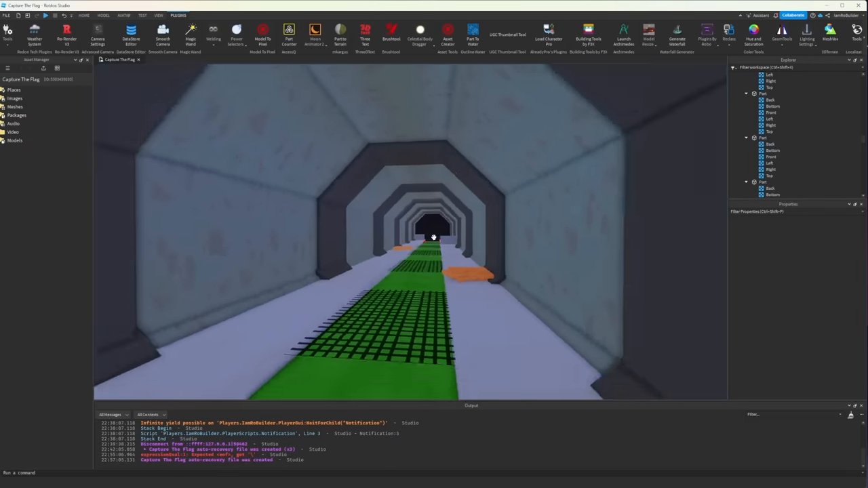
{"action": "left_click", "coordinate": [767, 146]}
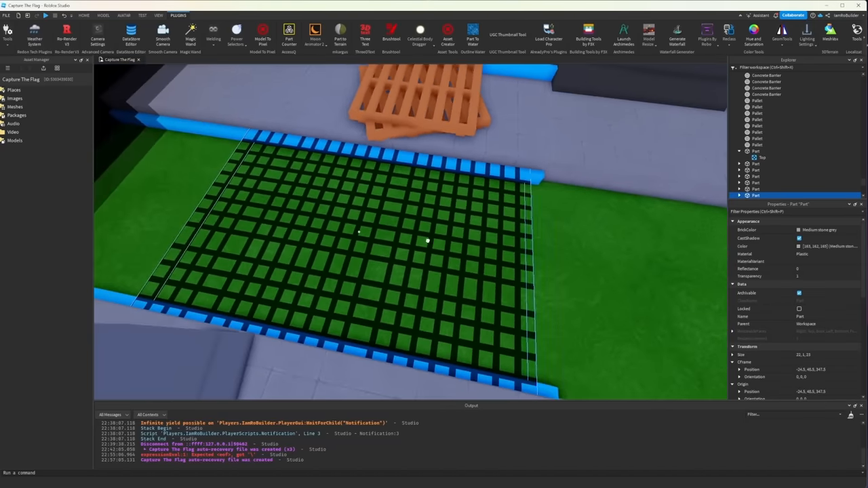
{"action": "left_click", "coordinate": [360, 234]}
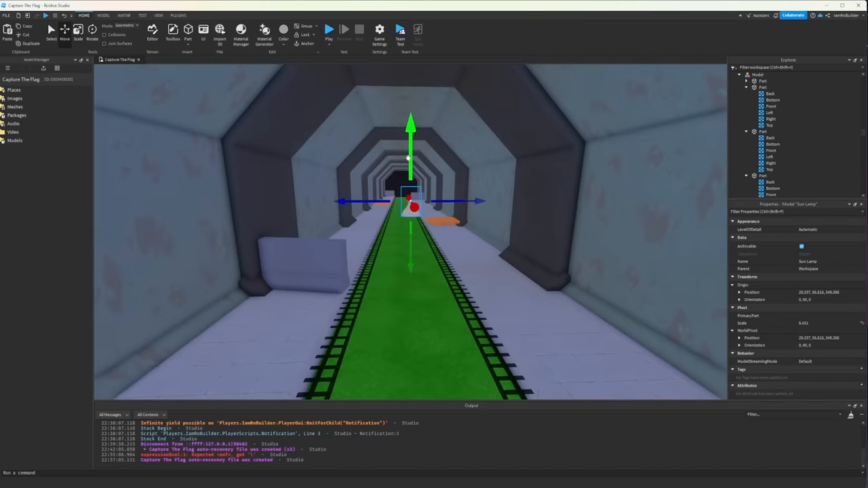
- Raise the Sun Lamp to the ceiling and give its Attachment a green PointLight
{"action": "left_click_drag", "start_coordinate": [411, 200], "coordinate": [406, 136]}
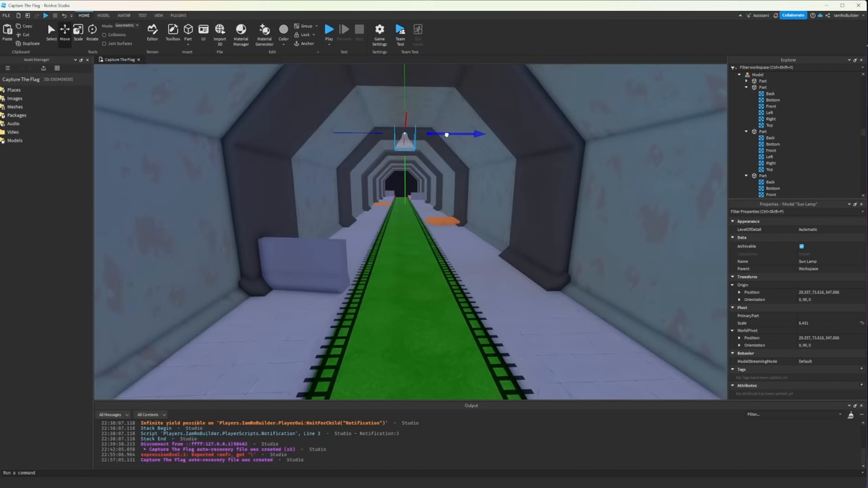
{"action": "left_click", "coordinate": [776, 166]}
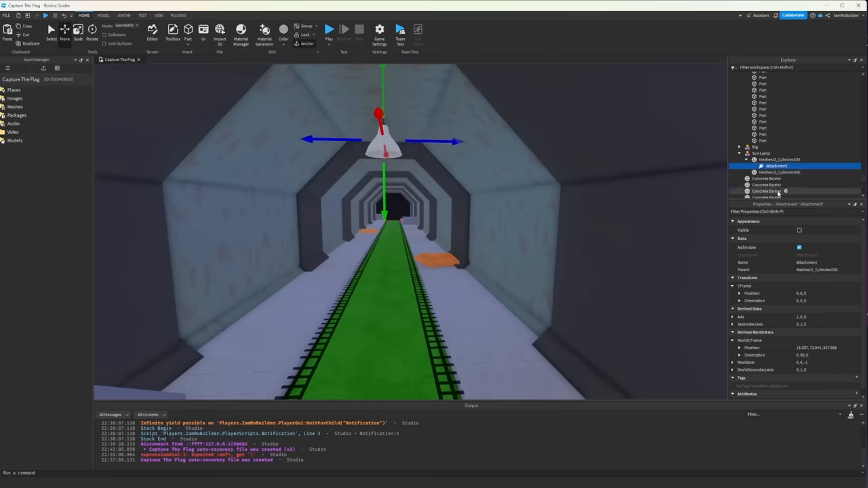
{"action": "left_click", "coordinate": [802, 167]}
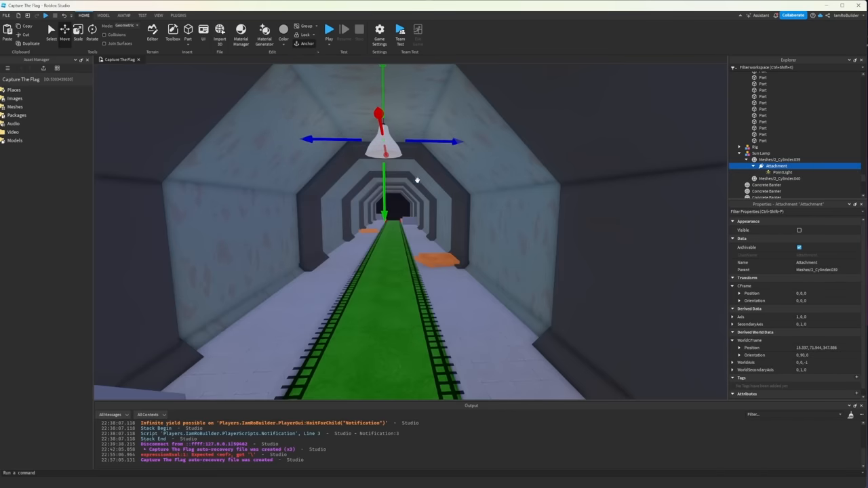
{"action": "left_click_drag", "start_coordinate": [384, 135], "coordinate": [384, 231]}
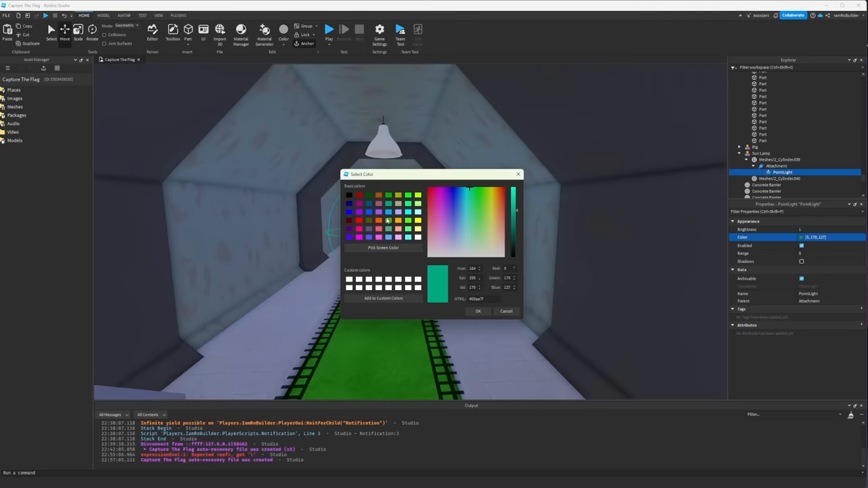
{"action": "left_click", "coordinate": [479, 310]}
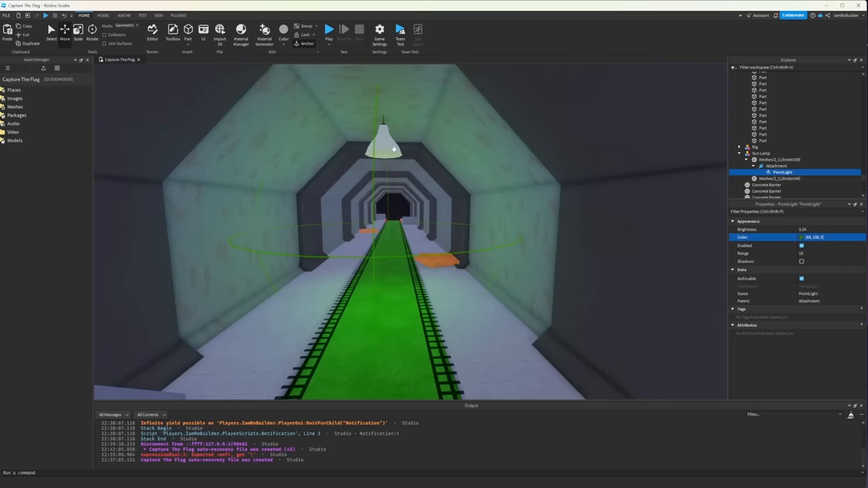
{"action": "left_click", "coordinate": [761, 153]}
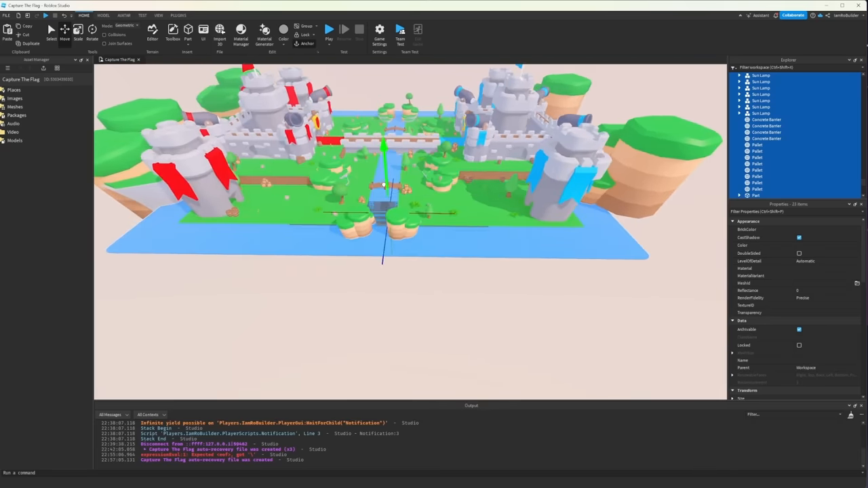
- Move the tunnel assembly under the map, check the castle-wall entrance, and start Play
{"action": "left_click_drag", "start_coordinate": [407, 204], "coordinate": [407, 122]}
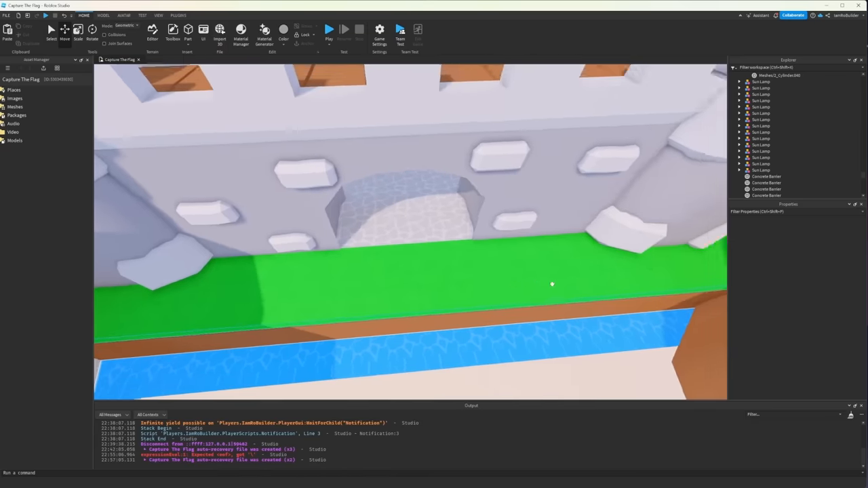
{"action": "left_click_drag", "start_coordinate": [552, 284], "coordinate": [467, 267]}
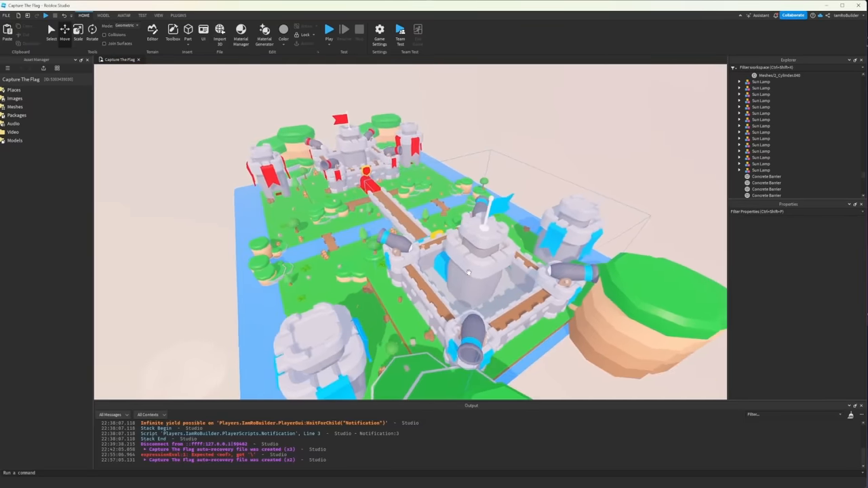
{"action": "left_click", "coordinate": [329, 29]}
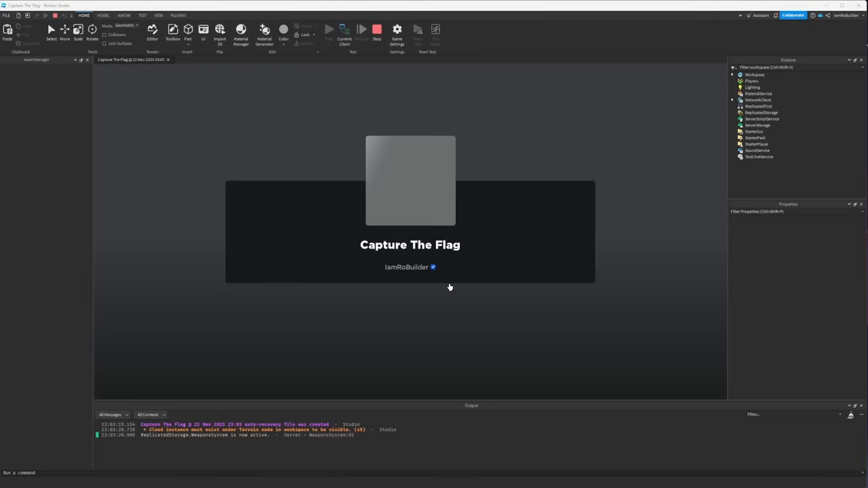
- Run the Capture The Flag playtest until the avatar spawns and the timer counts down
{"action": "left_click", "coordinate": [329, 29]}
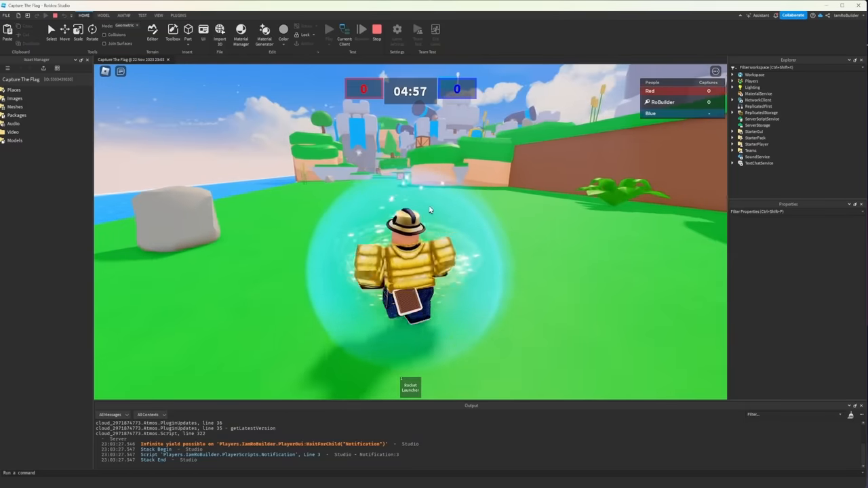
{"action": "mouse_move", "coordinate": [459, 197]}
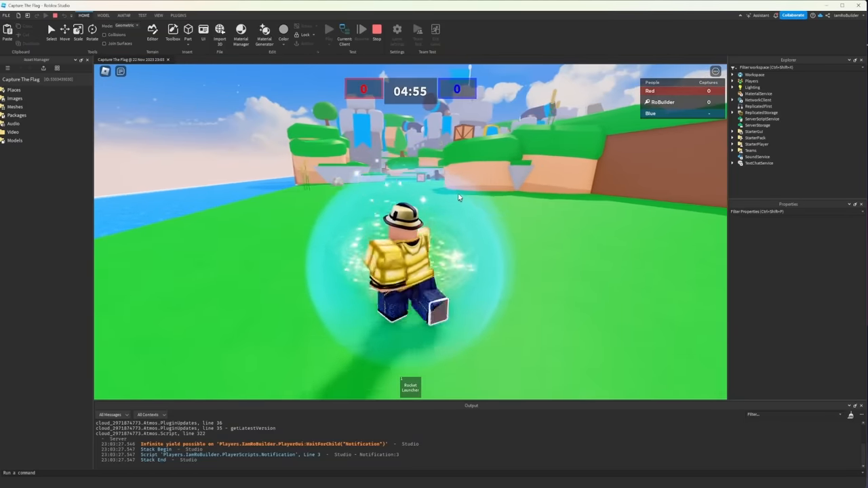